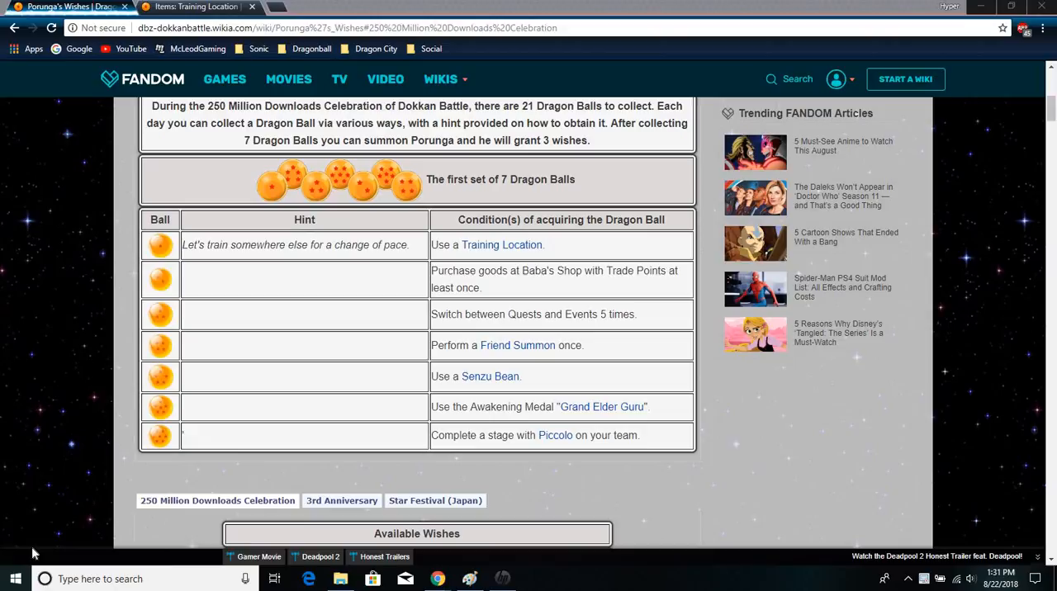
mouse_move(128, 380)
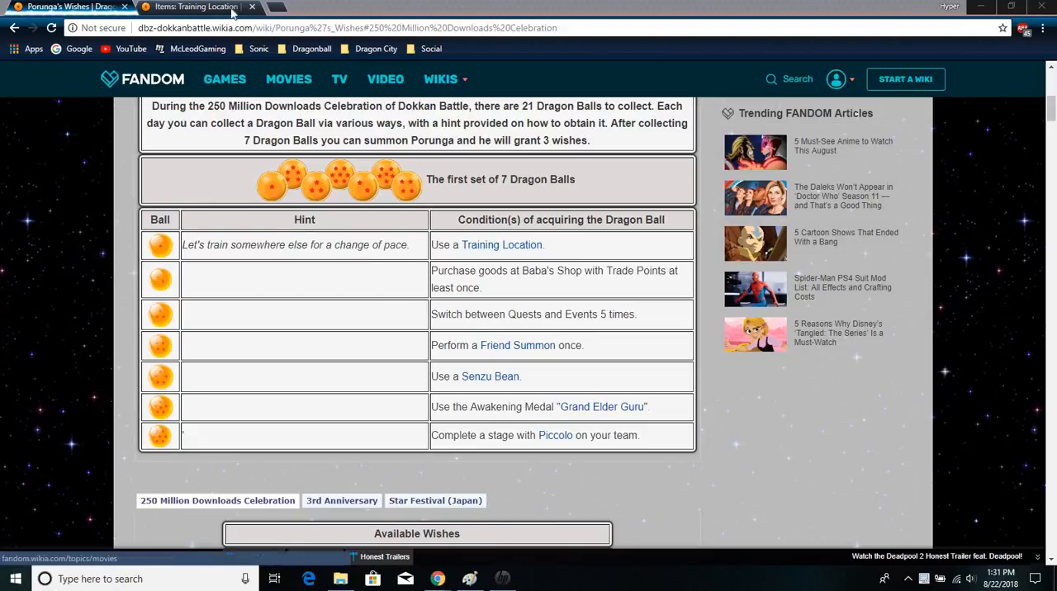
Switch to the Training Location page and review its training areas down to the Possible future additions like Hyperbolic Chamber.
left_click(196, 7)
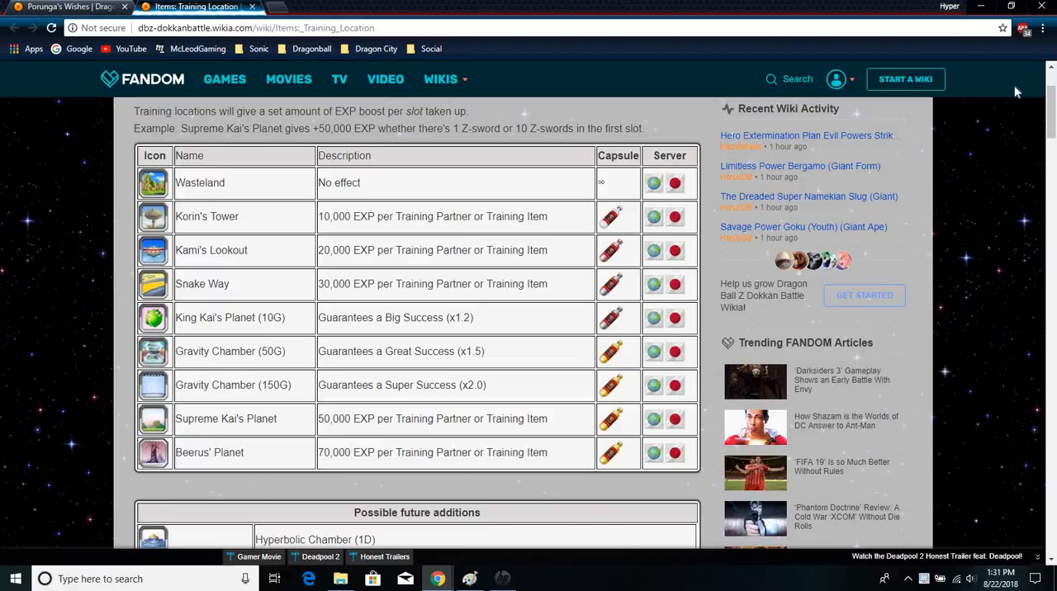
scroll("down", 3)
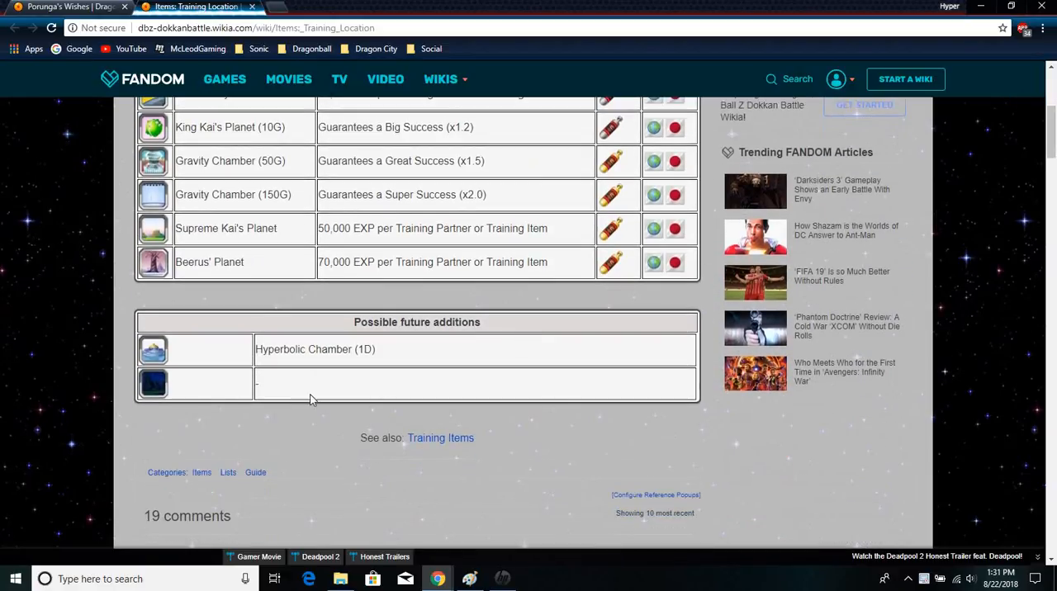
mouse_move(153, 347)
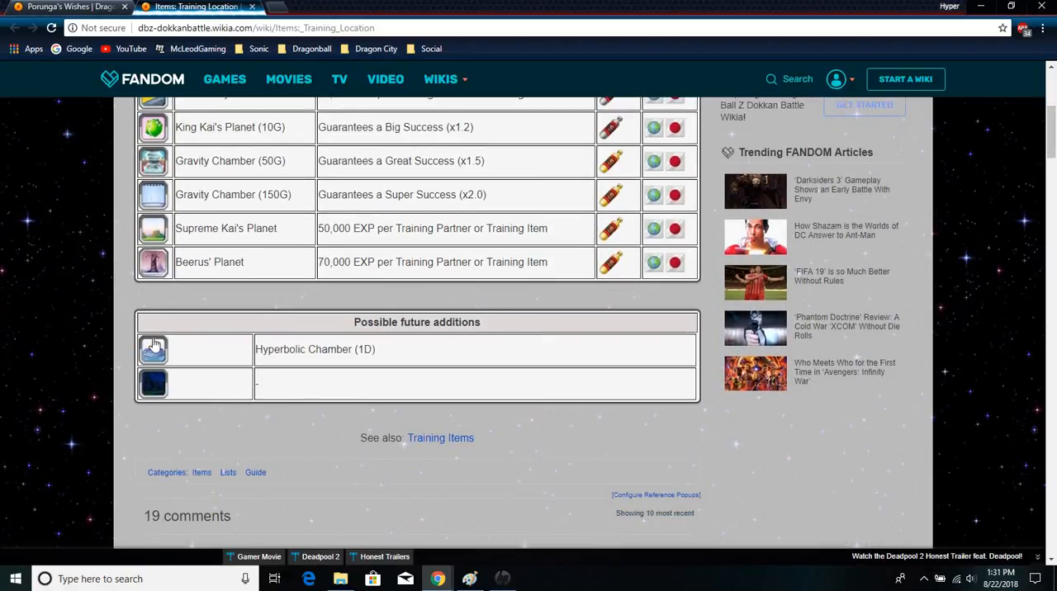
mouse_move(153, 349)
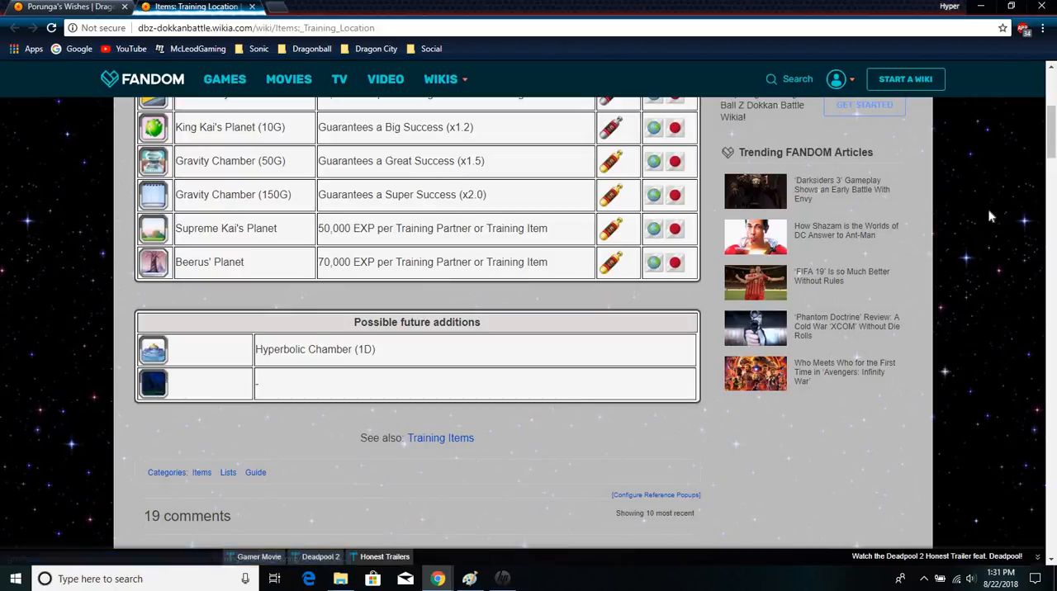
scroll("up", 3)
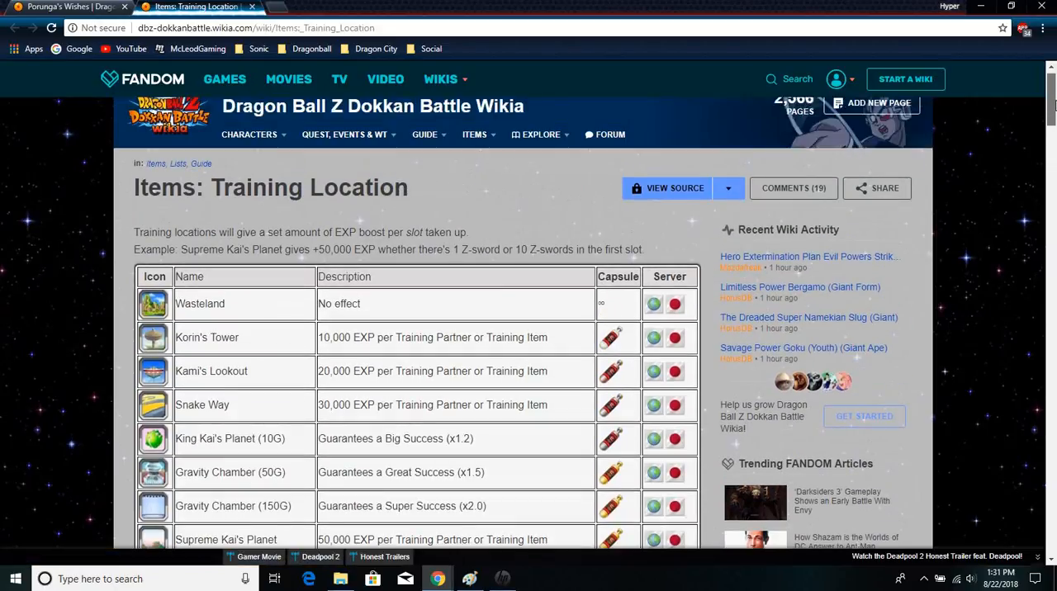
scroll("down", 3)
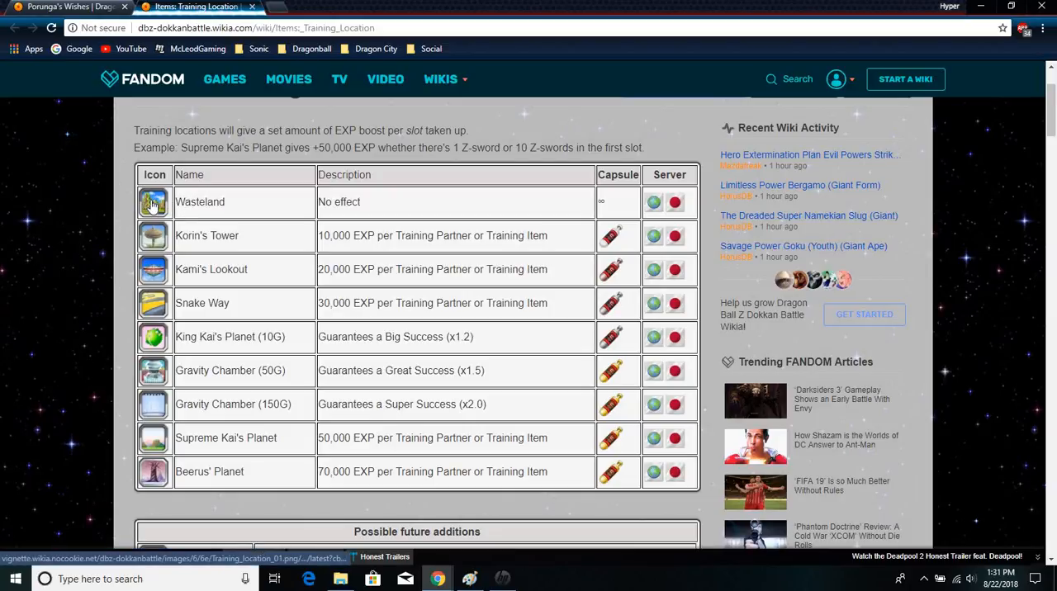
mouse_move(155, 418)
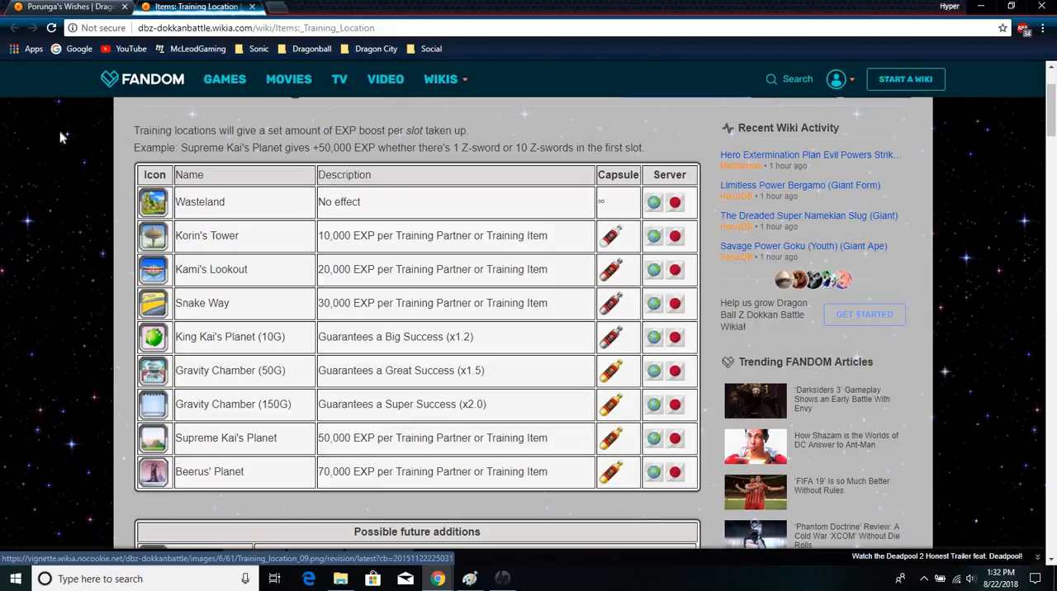
Switch back to the Porunga's Wishes page, review the Available Wishes rewards, and return to the conditions table.
left_click(66, 6)
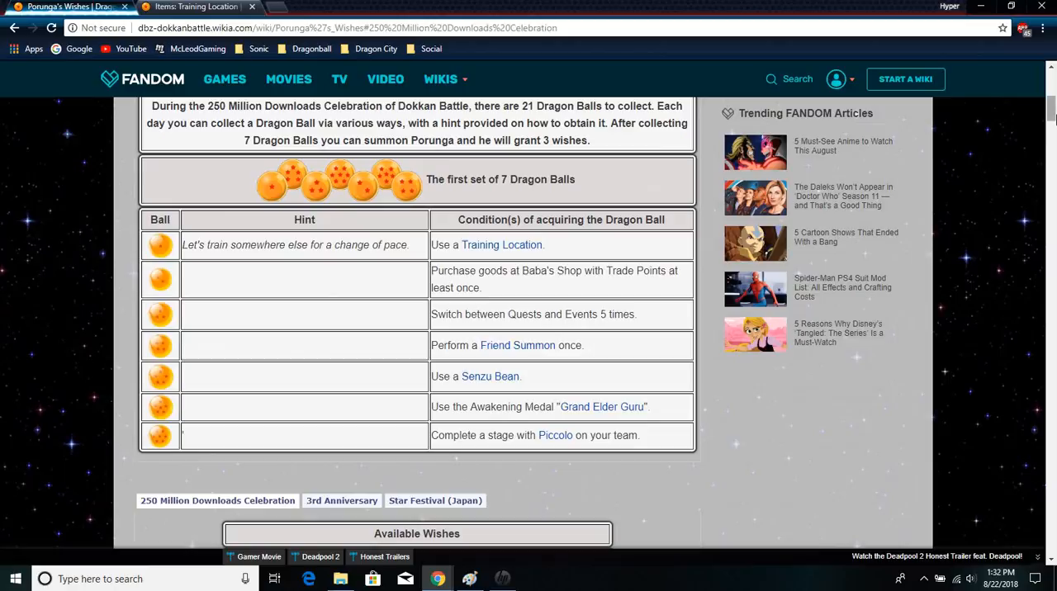
scroll("down", 3)
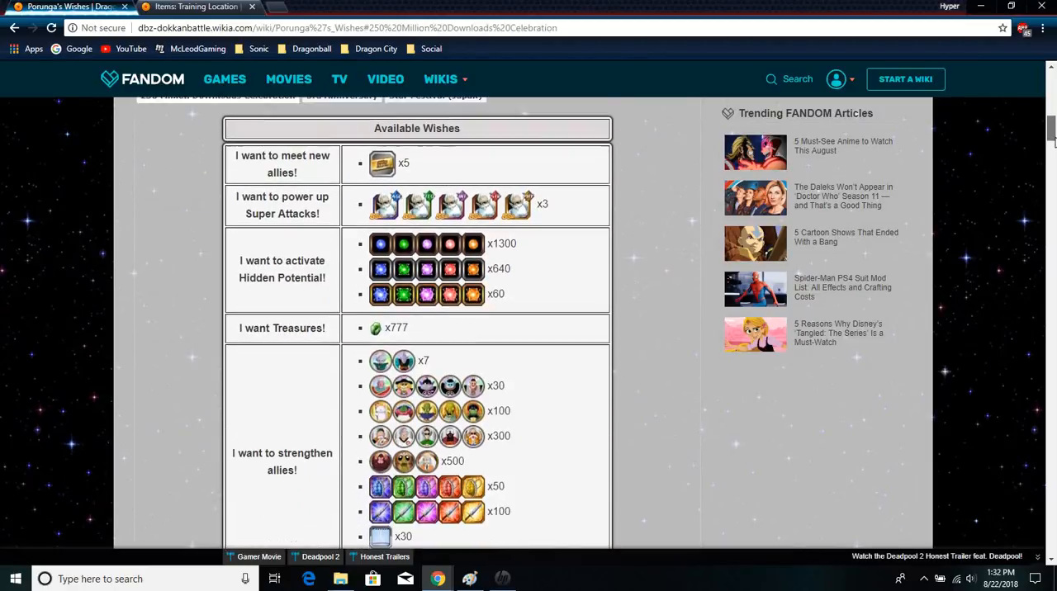
scroll("down", 3)
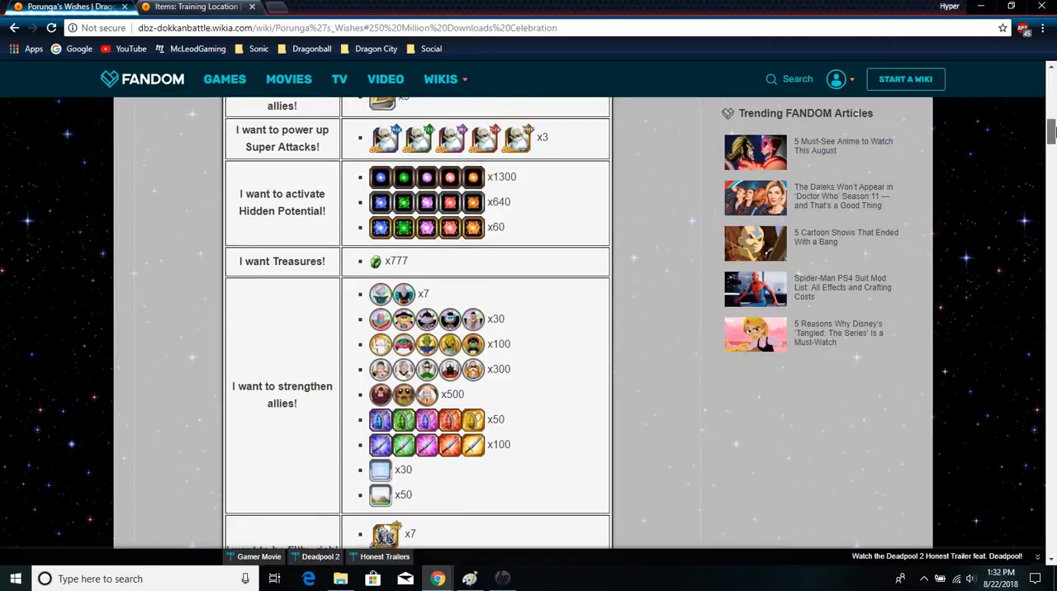
scroll("up", 3)
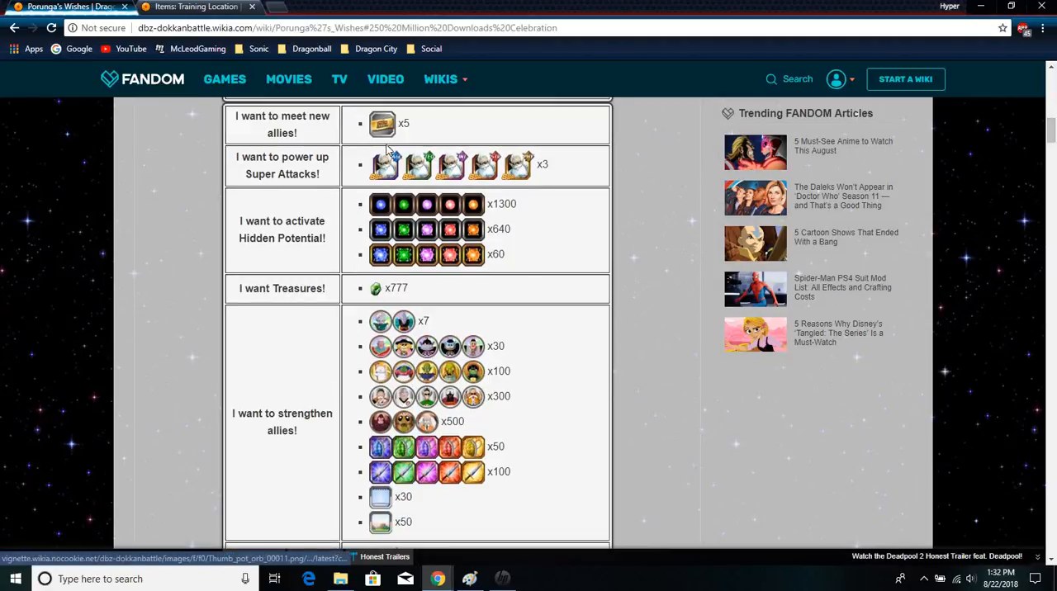
mouse_move(381, 124)
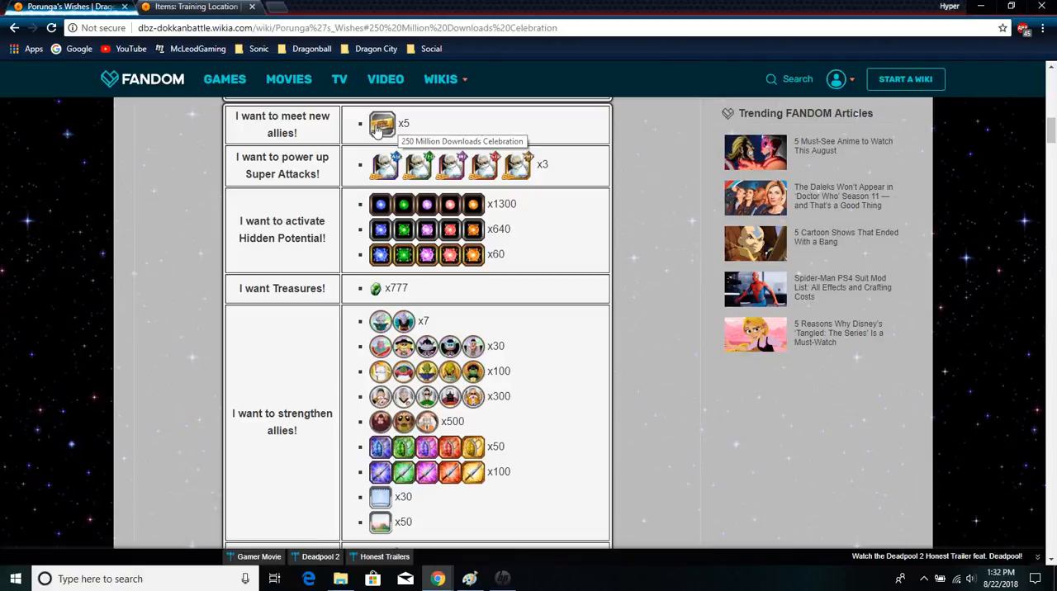
mouse_move(376, 287)
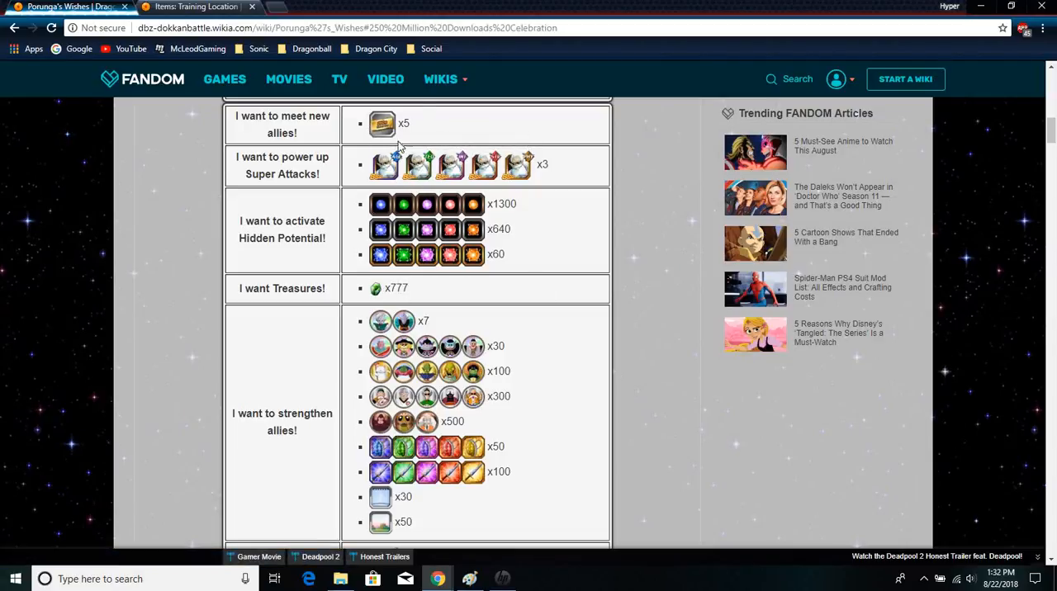
mouse_move(414, 299)
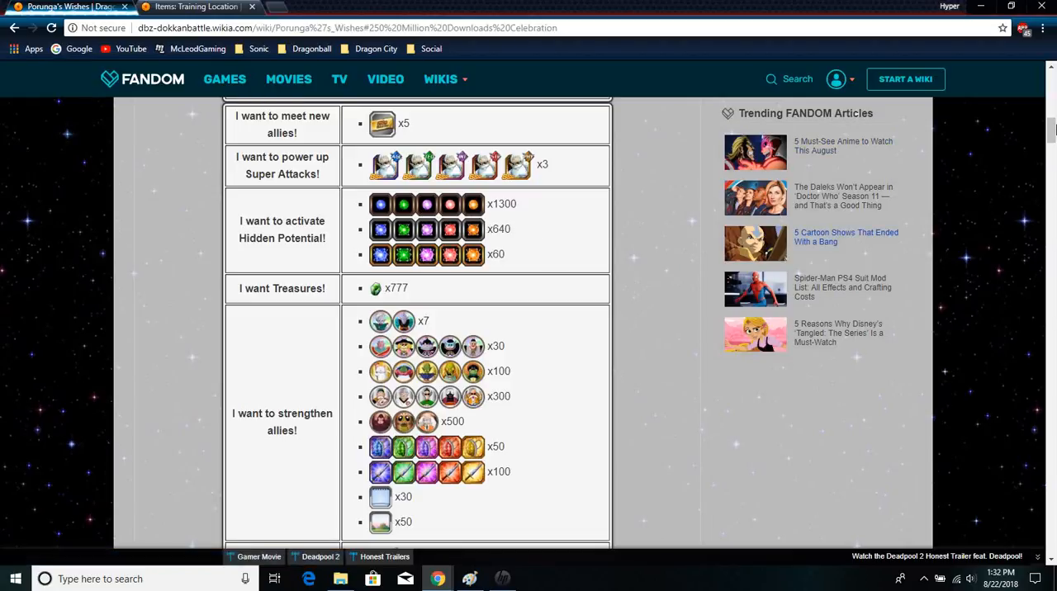
scroll("up", 3)
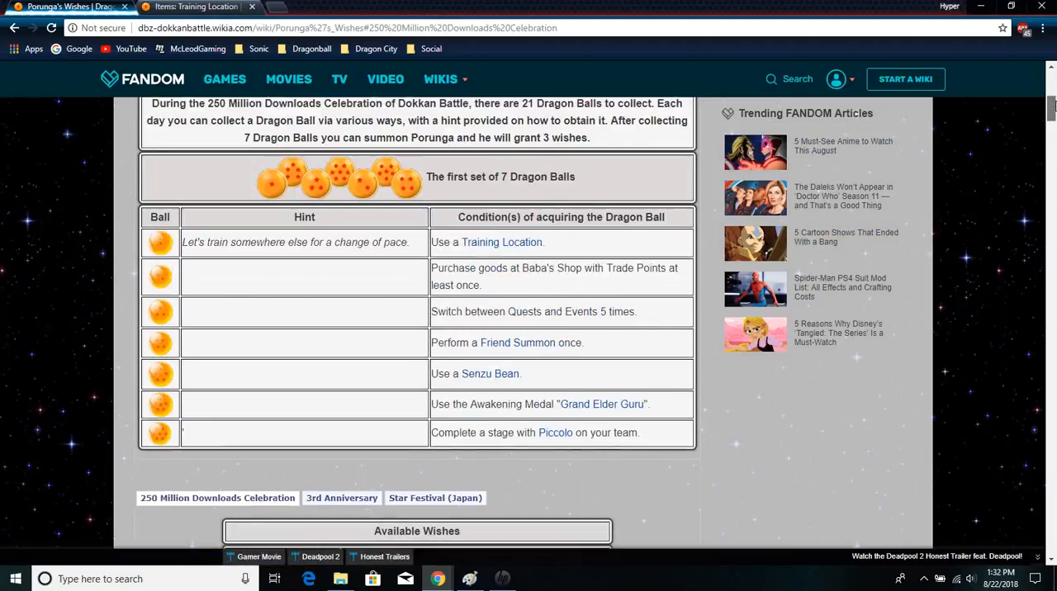
scroll("down", 3)
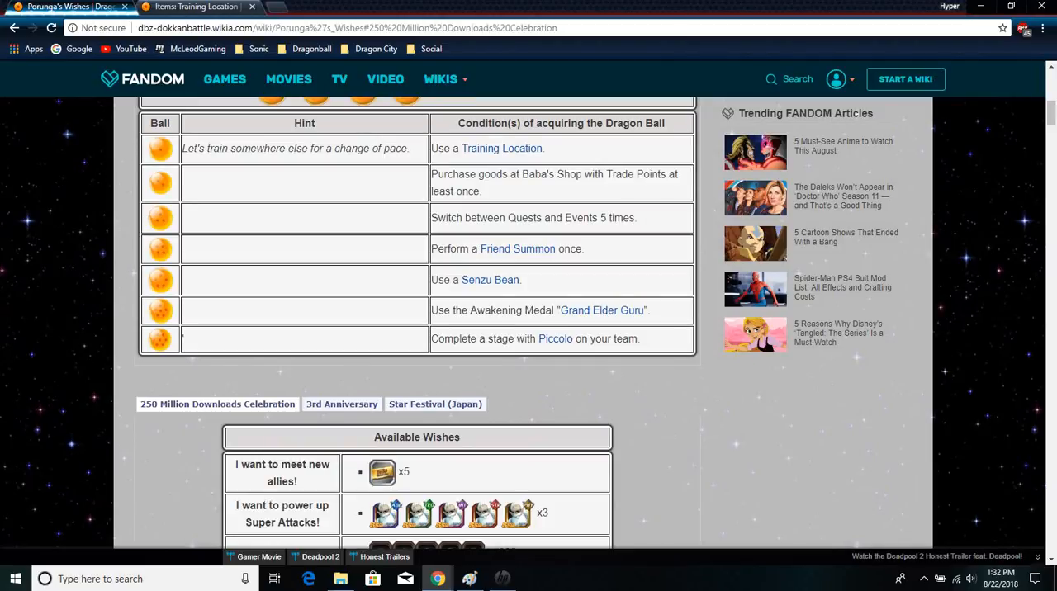
left_click(198, 6)
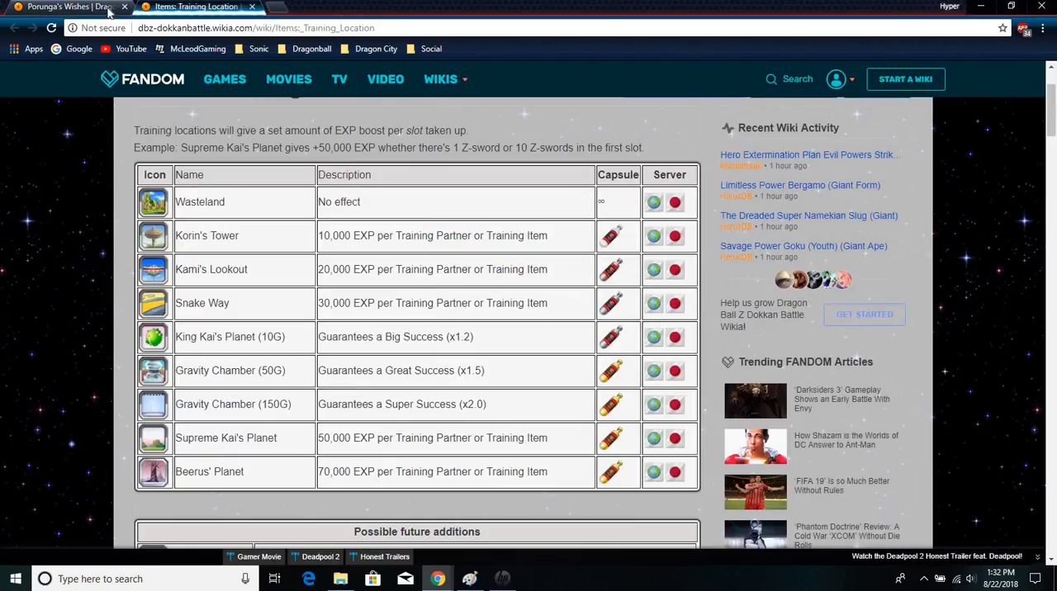
left_click(66, 7)
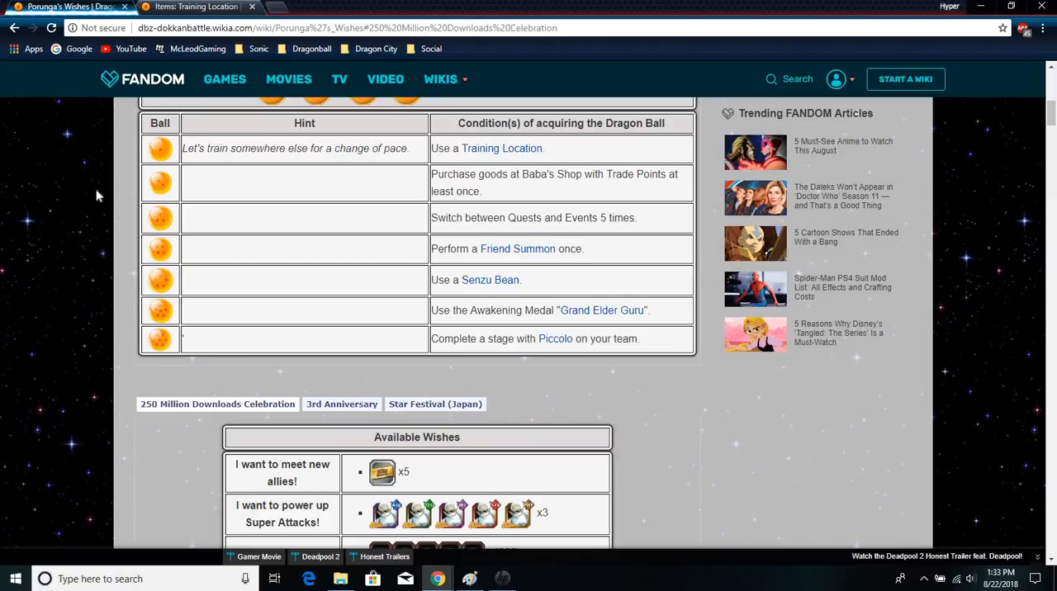
scroll("down", 3)
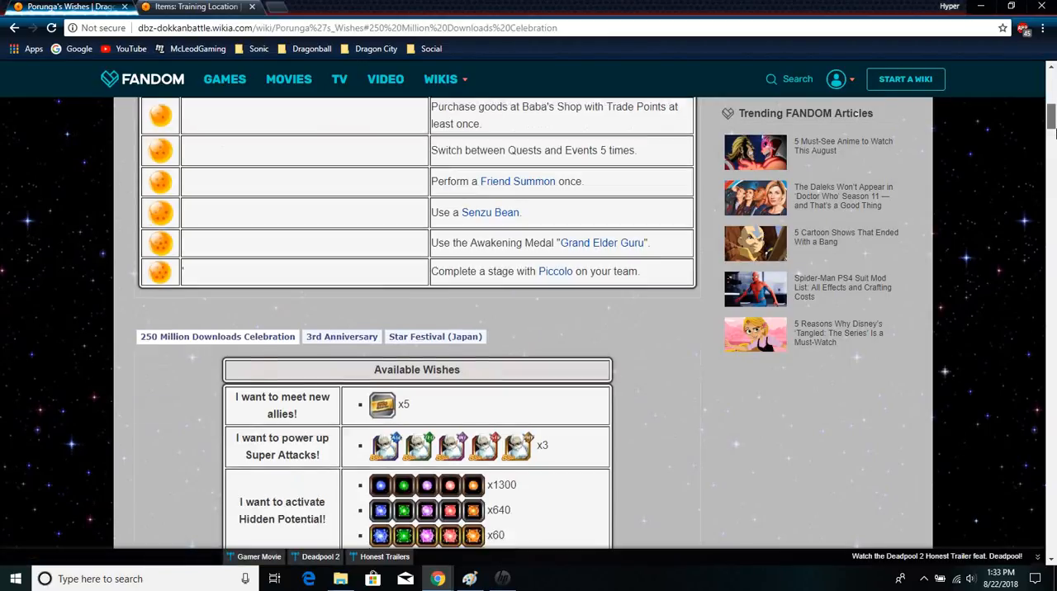
Scroll the Porunga's Wishes page down to show the Available Wishes list through the strengthen-allies rewards.
scroll("down", 3)
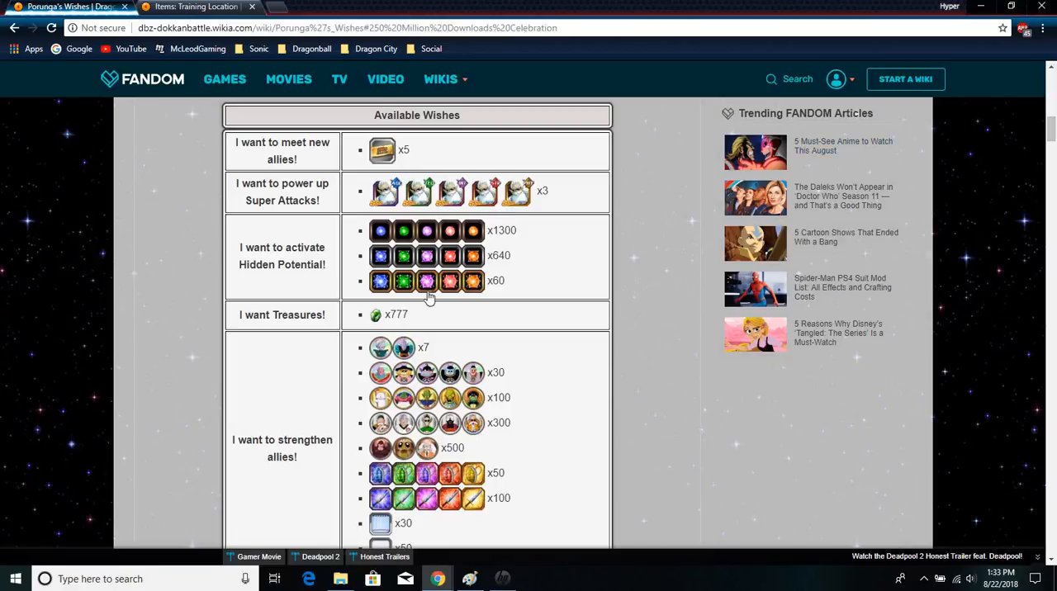
mouse_move(438, 255)
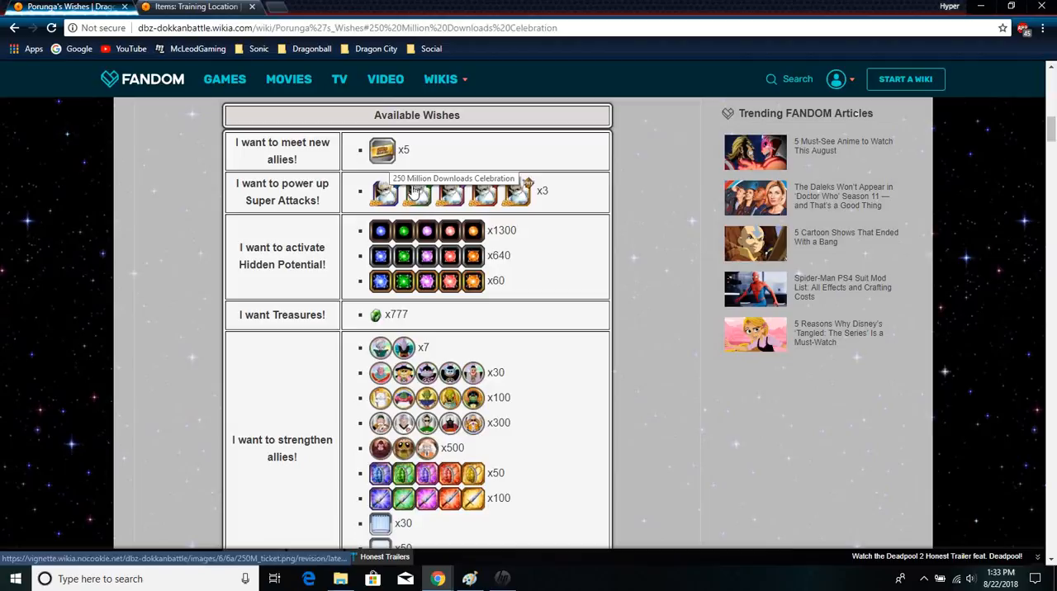
mouse_move(391, 383)
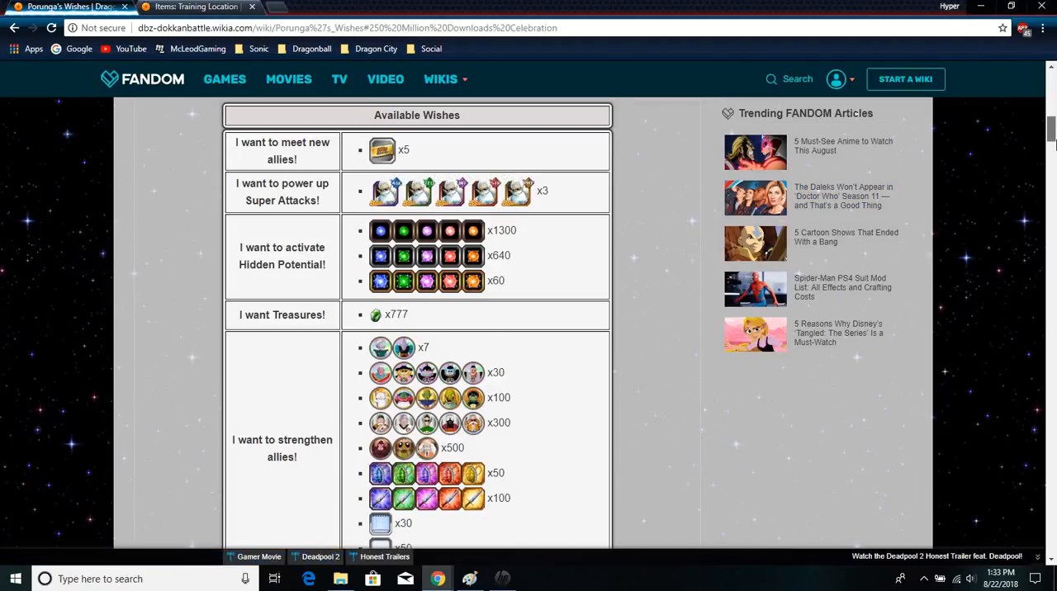
scroll("down", 3)
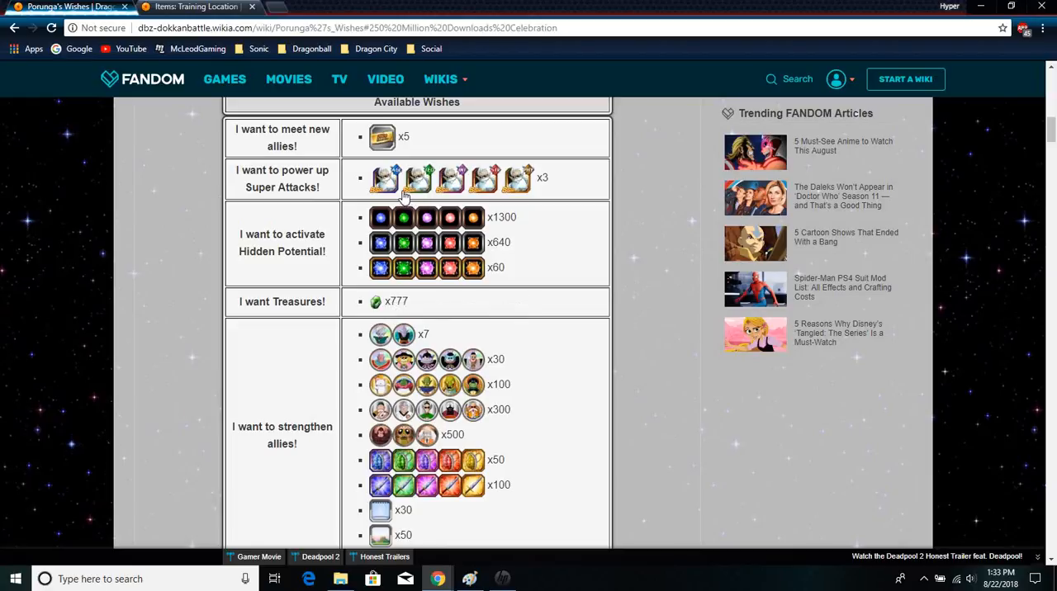
mouse_move(385, 137)
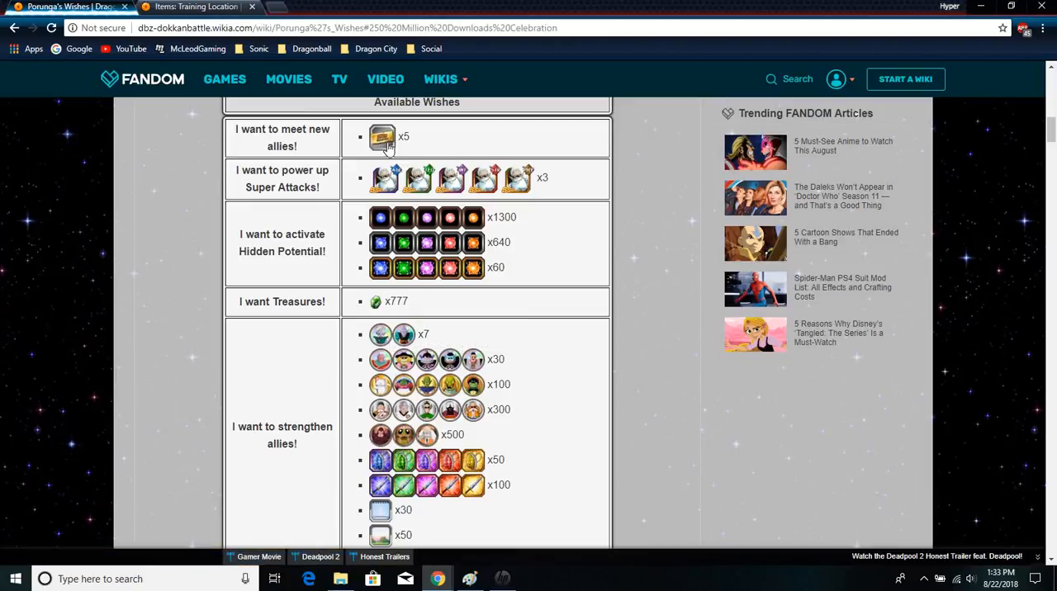
mouse_move(384, 179)
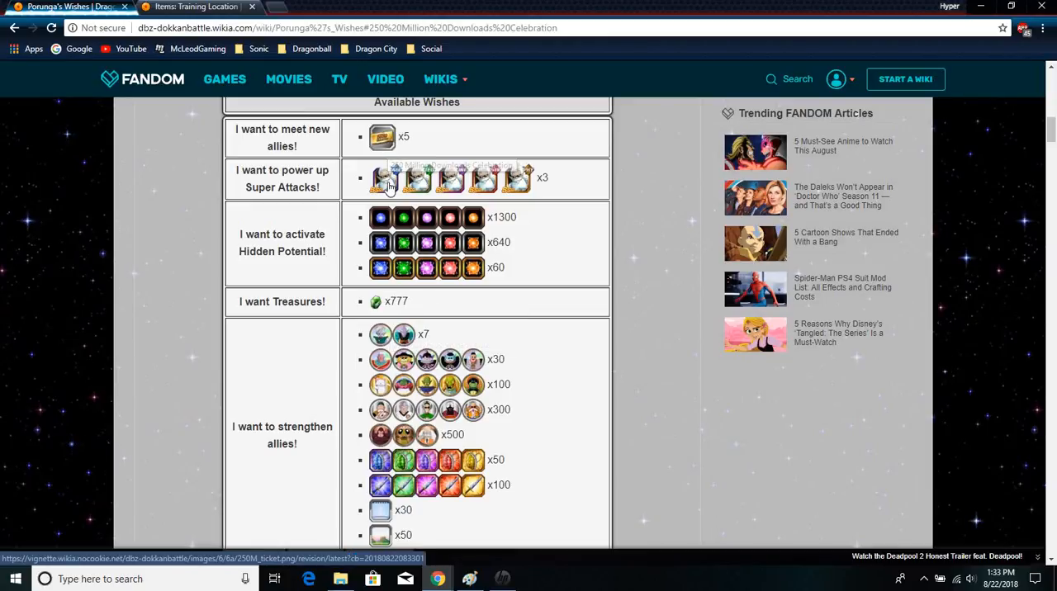
mouse_move(426, 229)
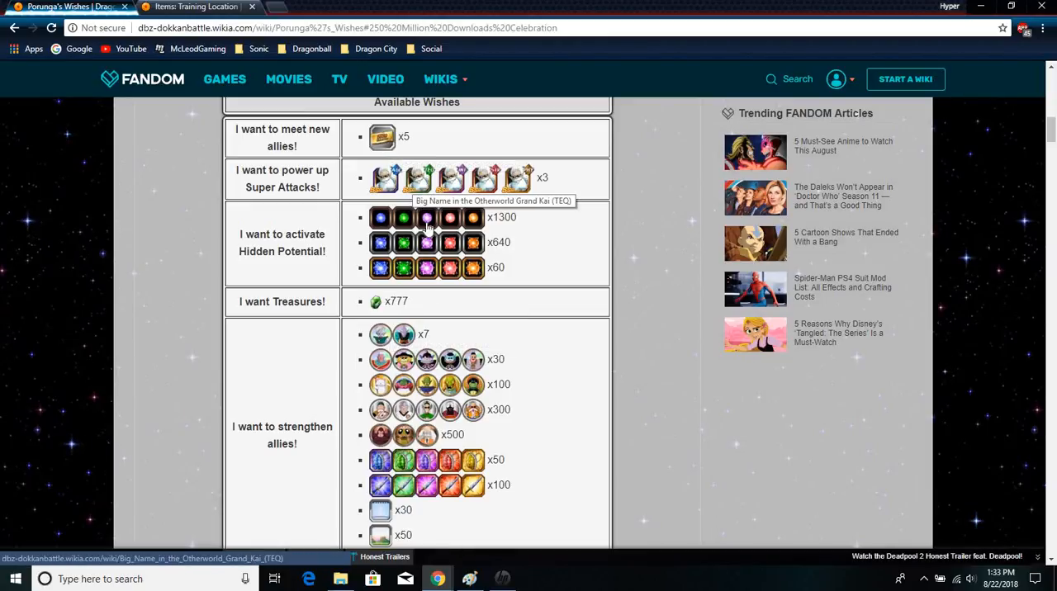
mouse_move(390, 281)
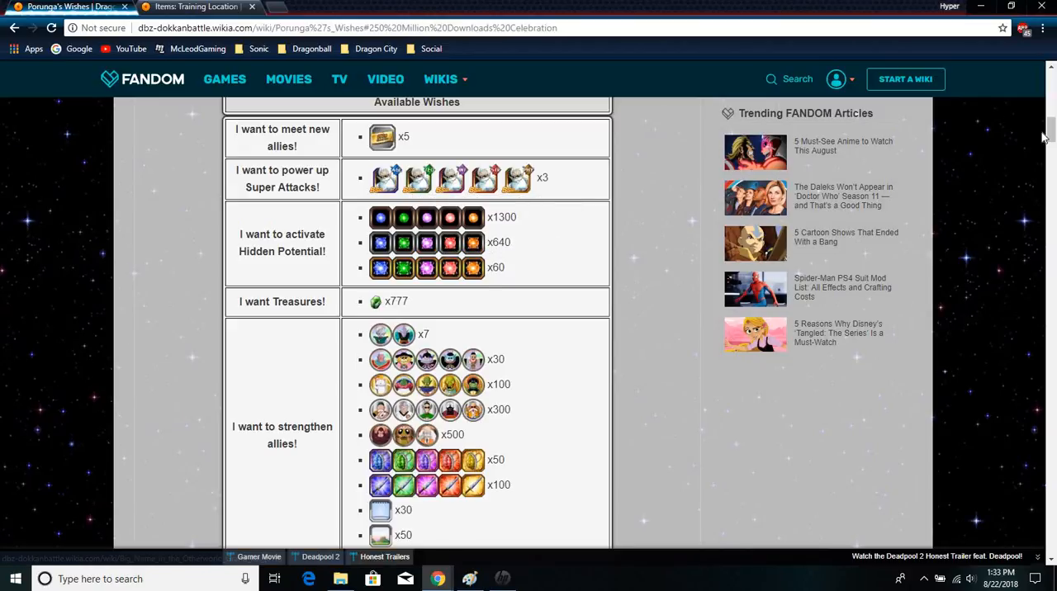
Scroll past the end of Available Wishes and back up to the dragon ball conditions table.
scroll("down", 3)
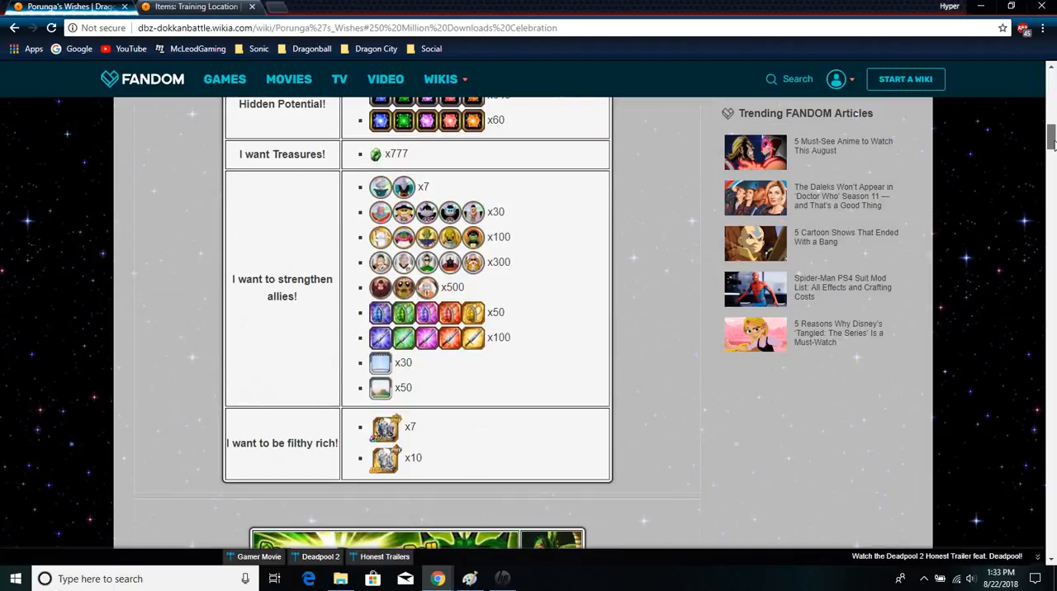
scroll("up", 3)
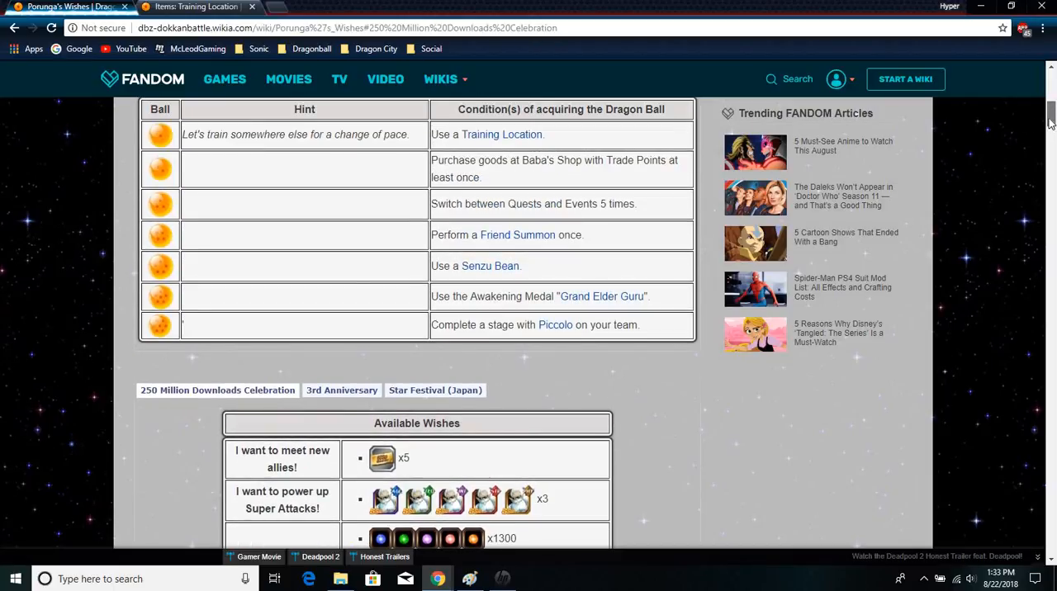
mouse_move(235, 378)
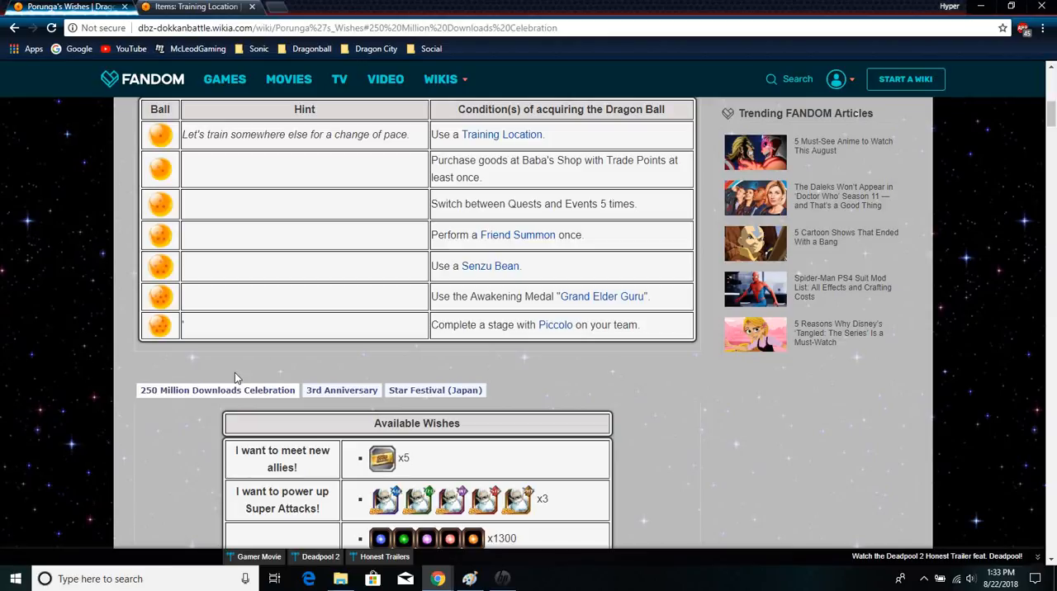